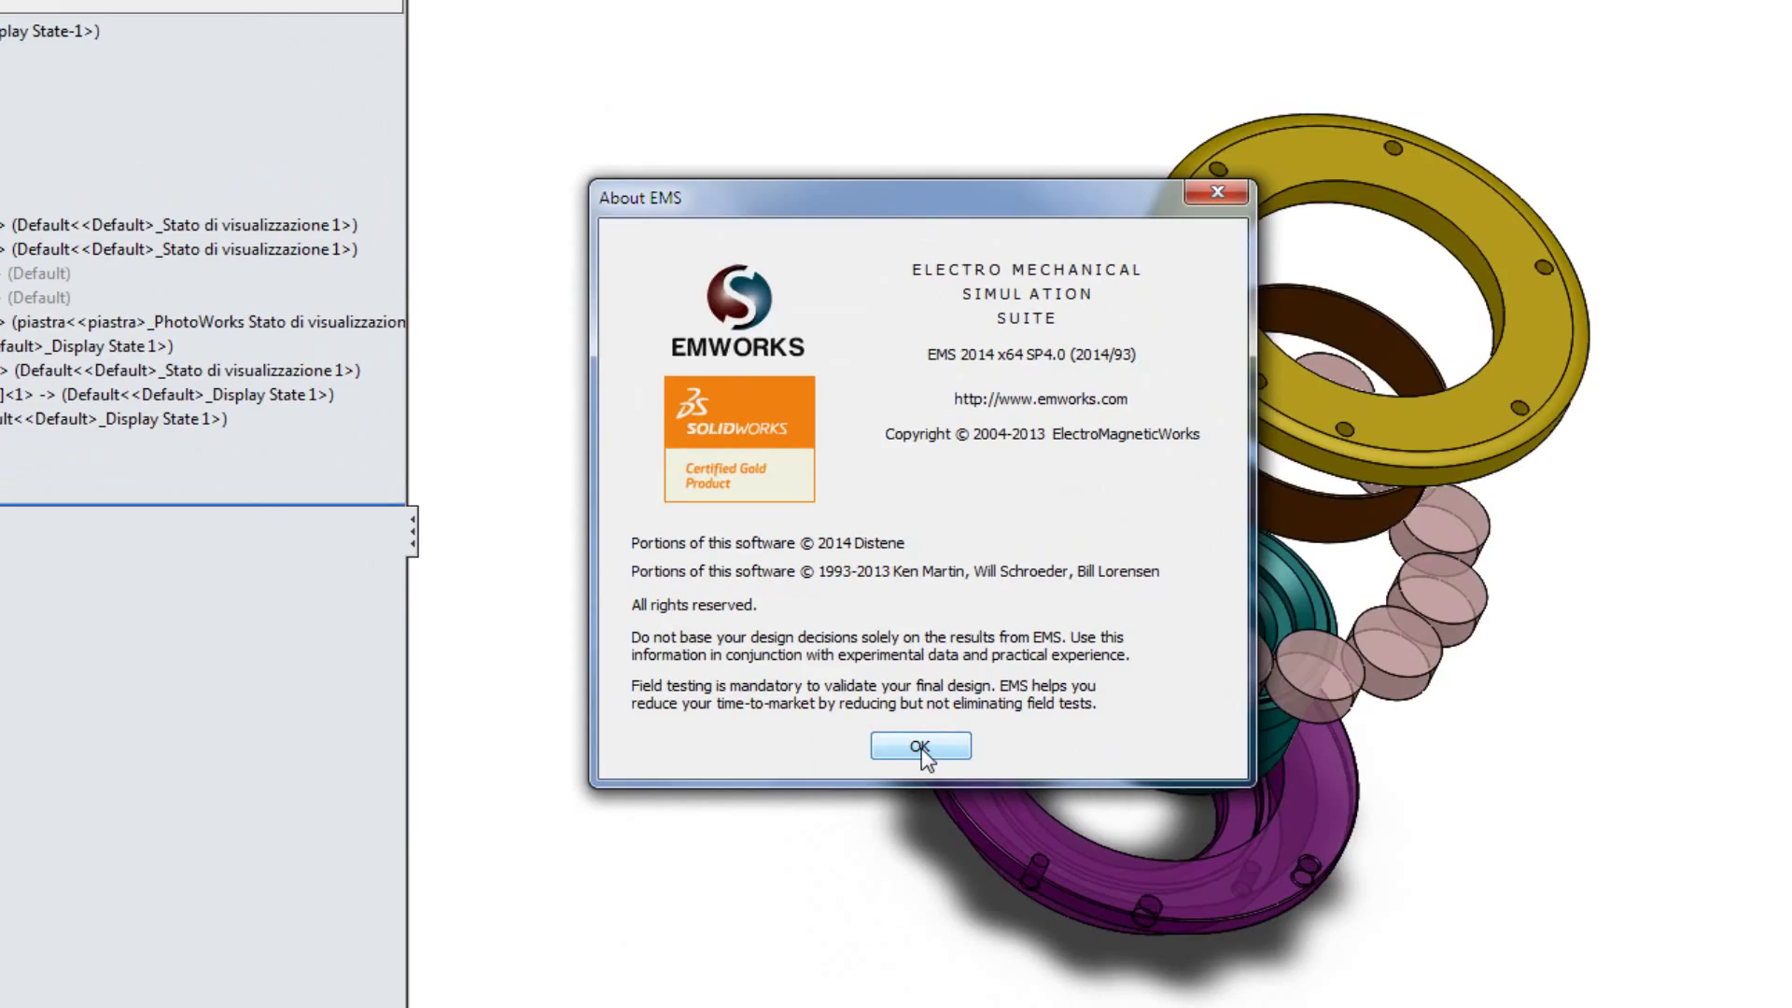
Dismiss the About EMS dialog showing EMS 2014 SP4.0.
left_click(920, 744)
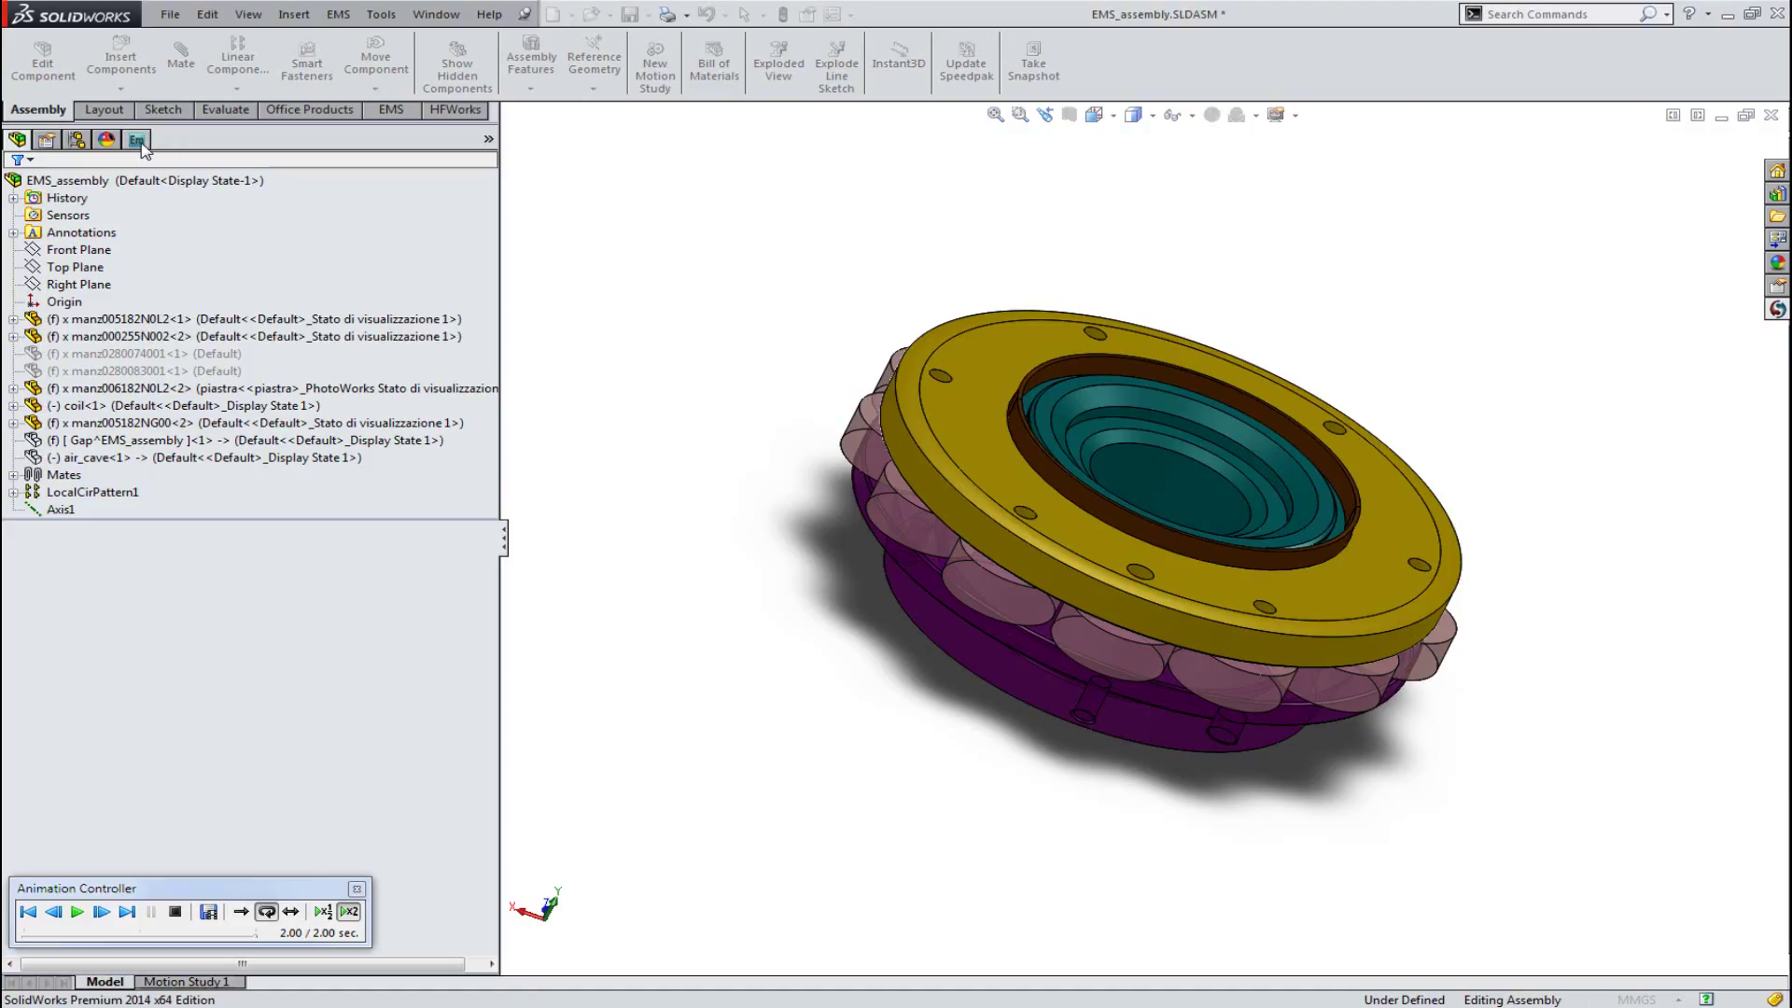
Create a magnetostatic study on EMS_assembly with Steady state thermal and Motion coupling.
right_click(92, 190)
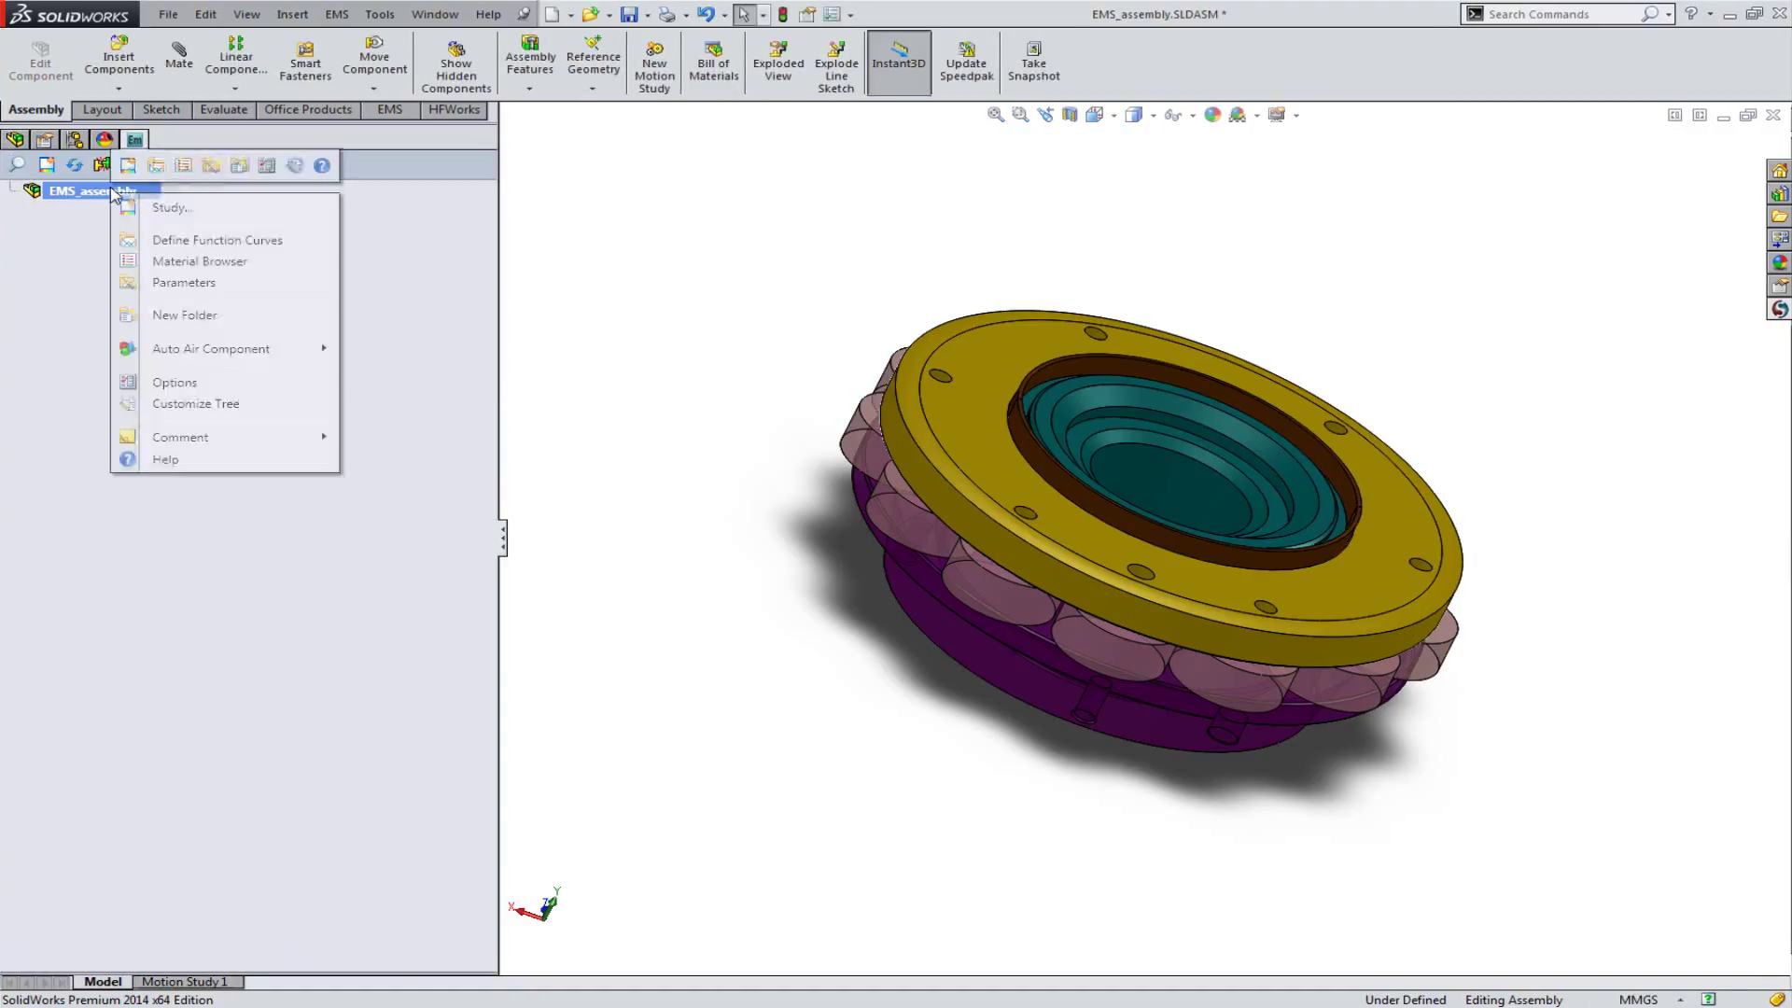
left_click(171, 208)
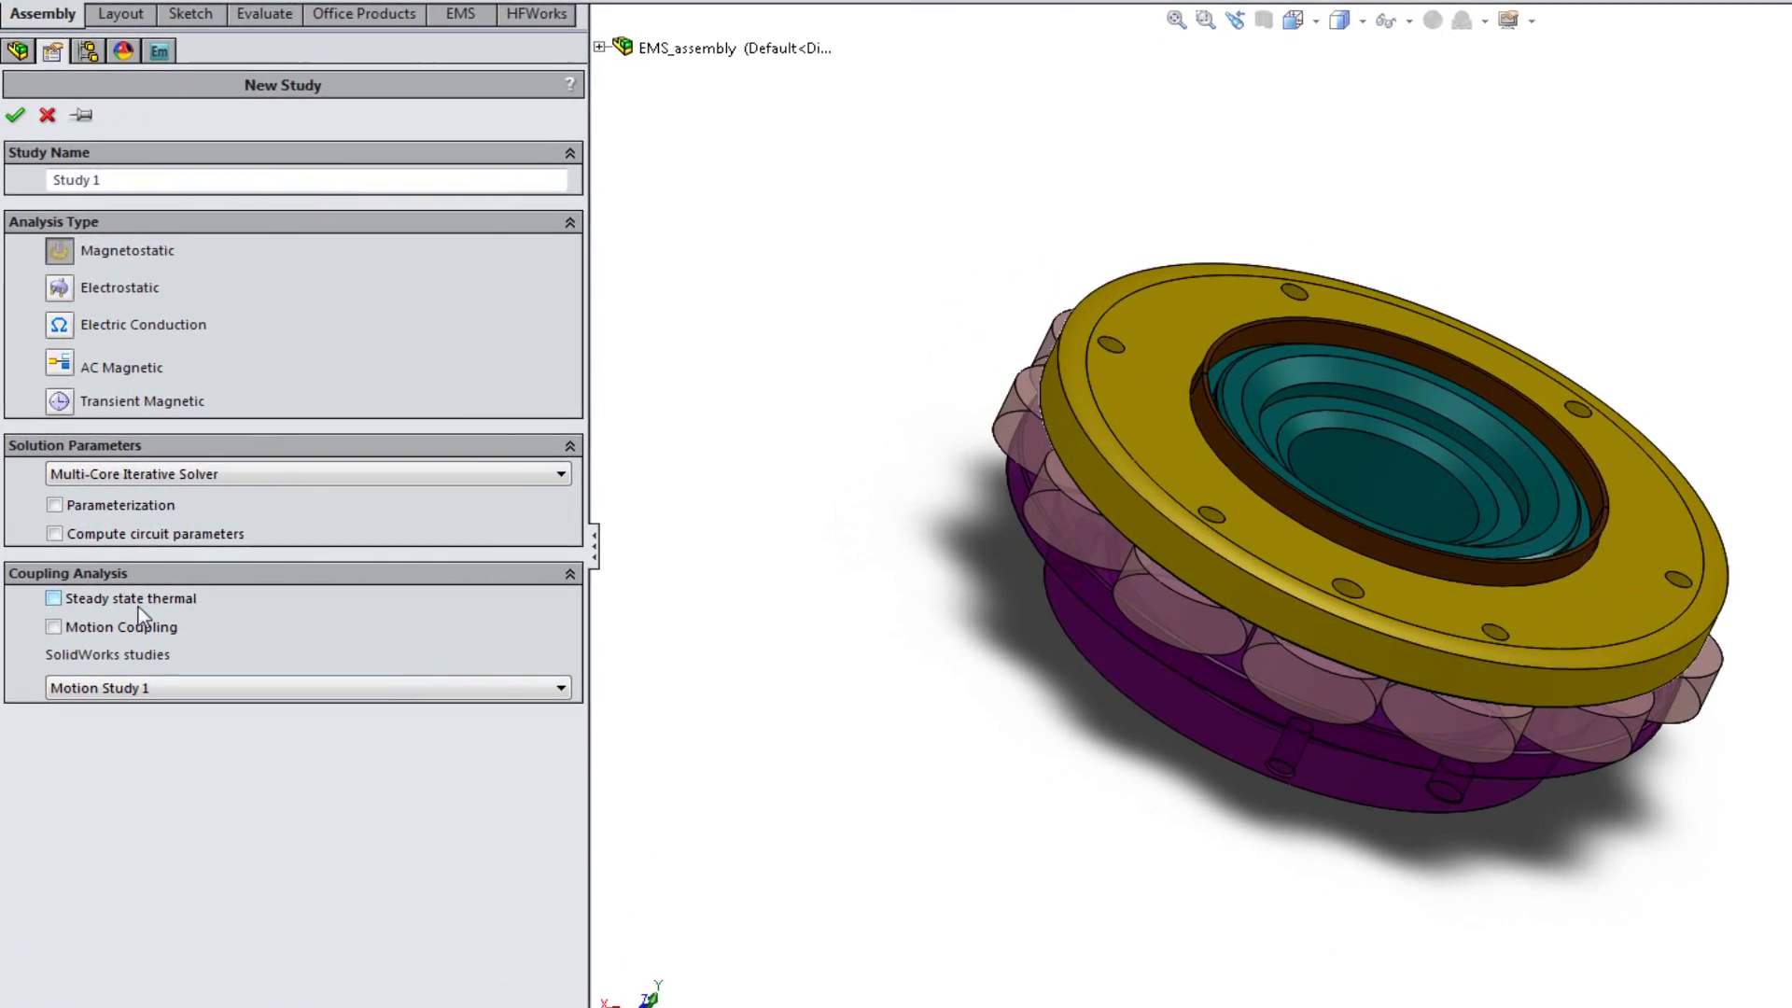
left_click(54, 597)
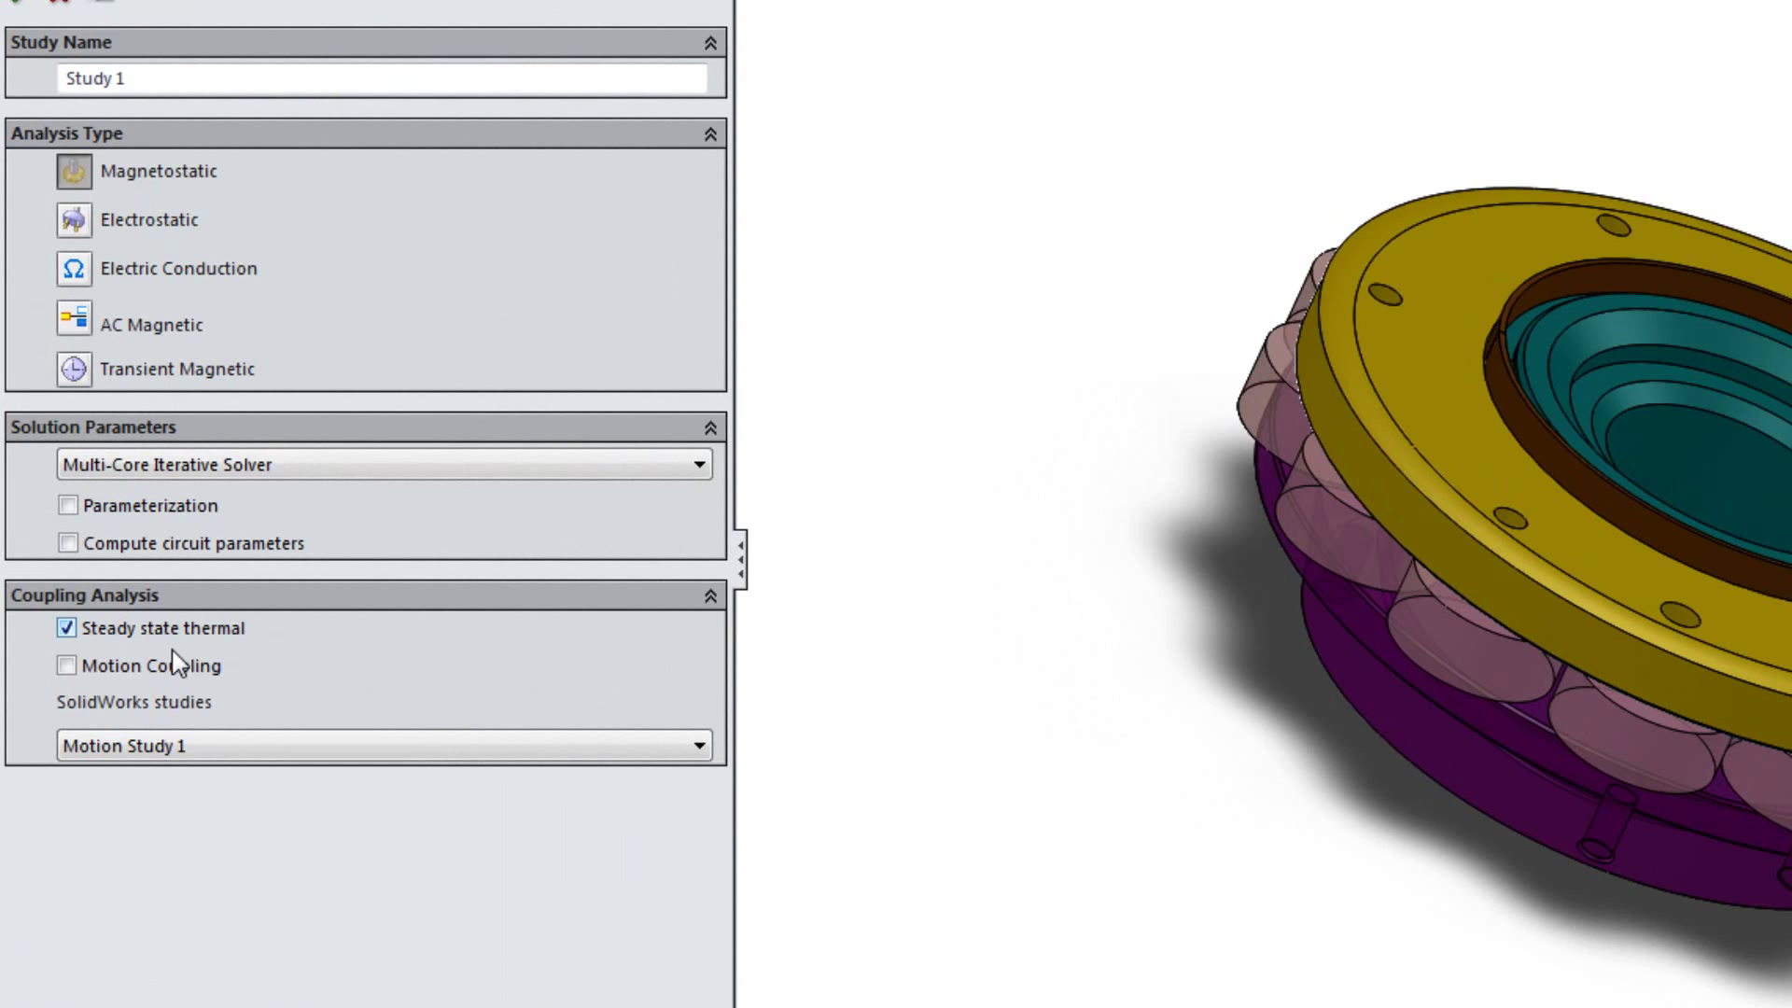
left_click(67, 664)
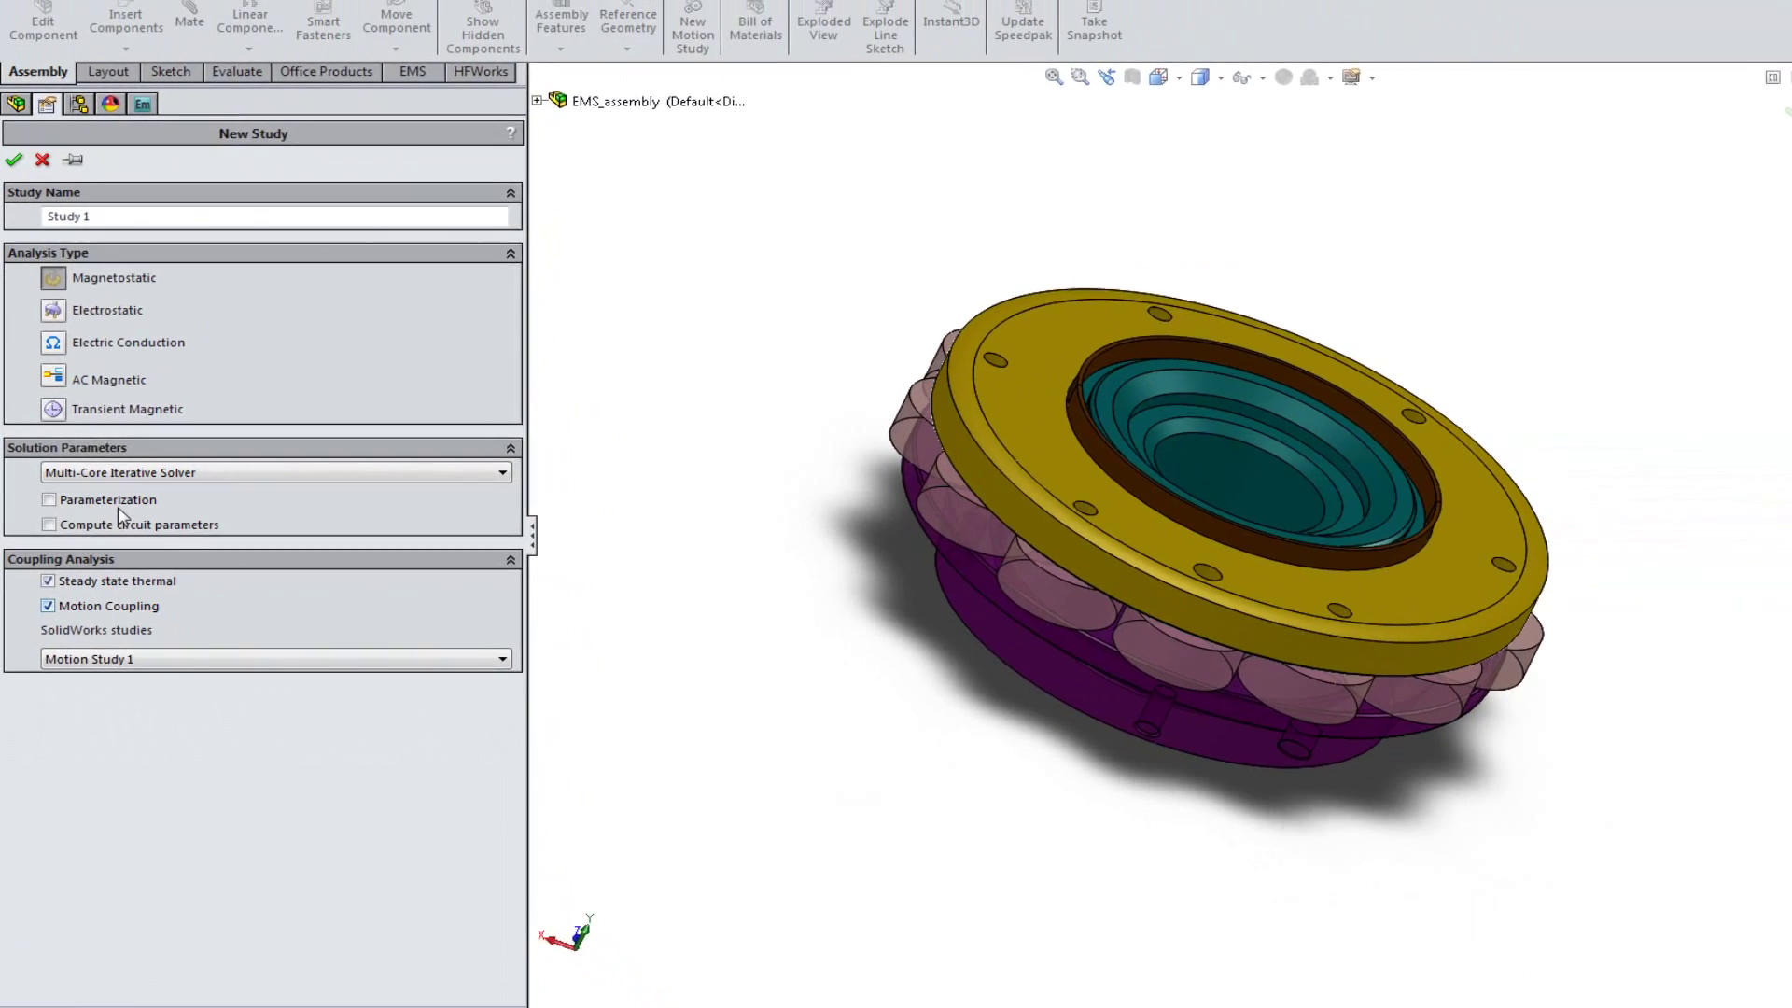
left_click(13, 161)
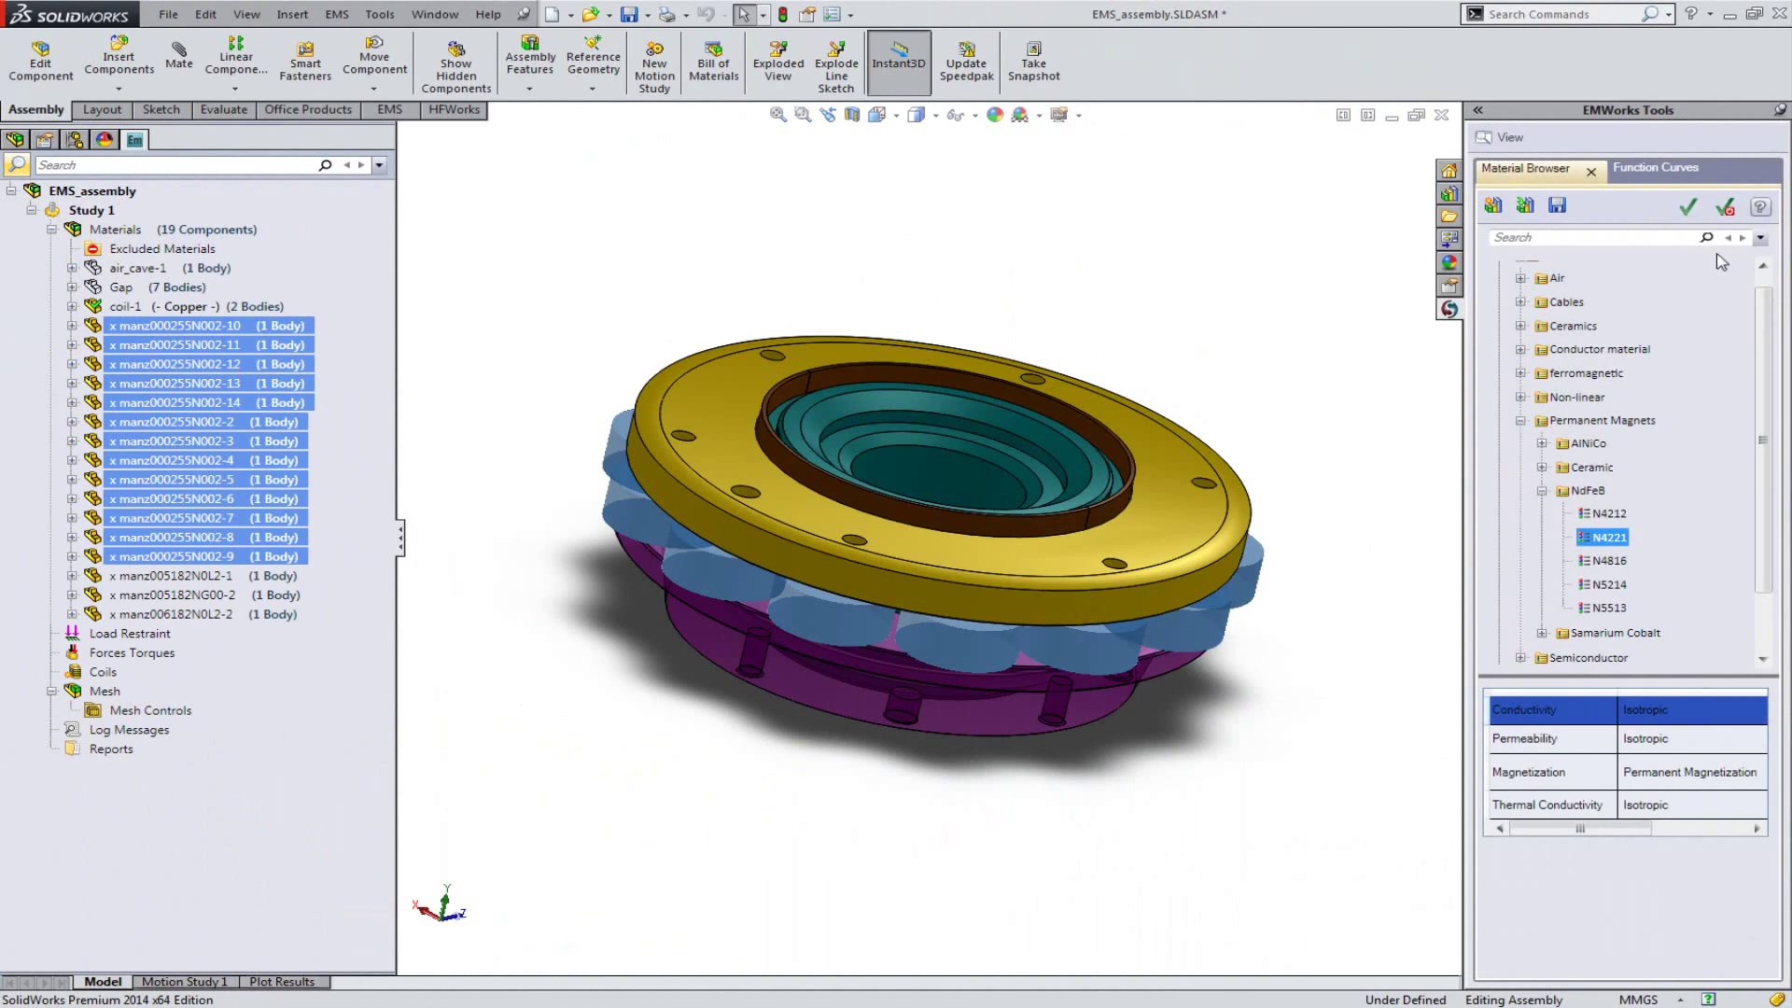
Apply the NdFeB magnet material to the selected bodies and add a wound coil.
left_click(1599, 435)
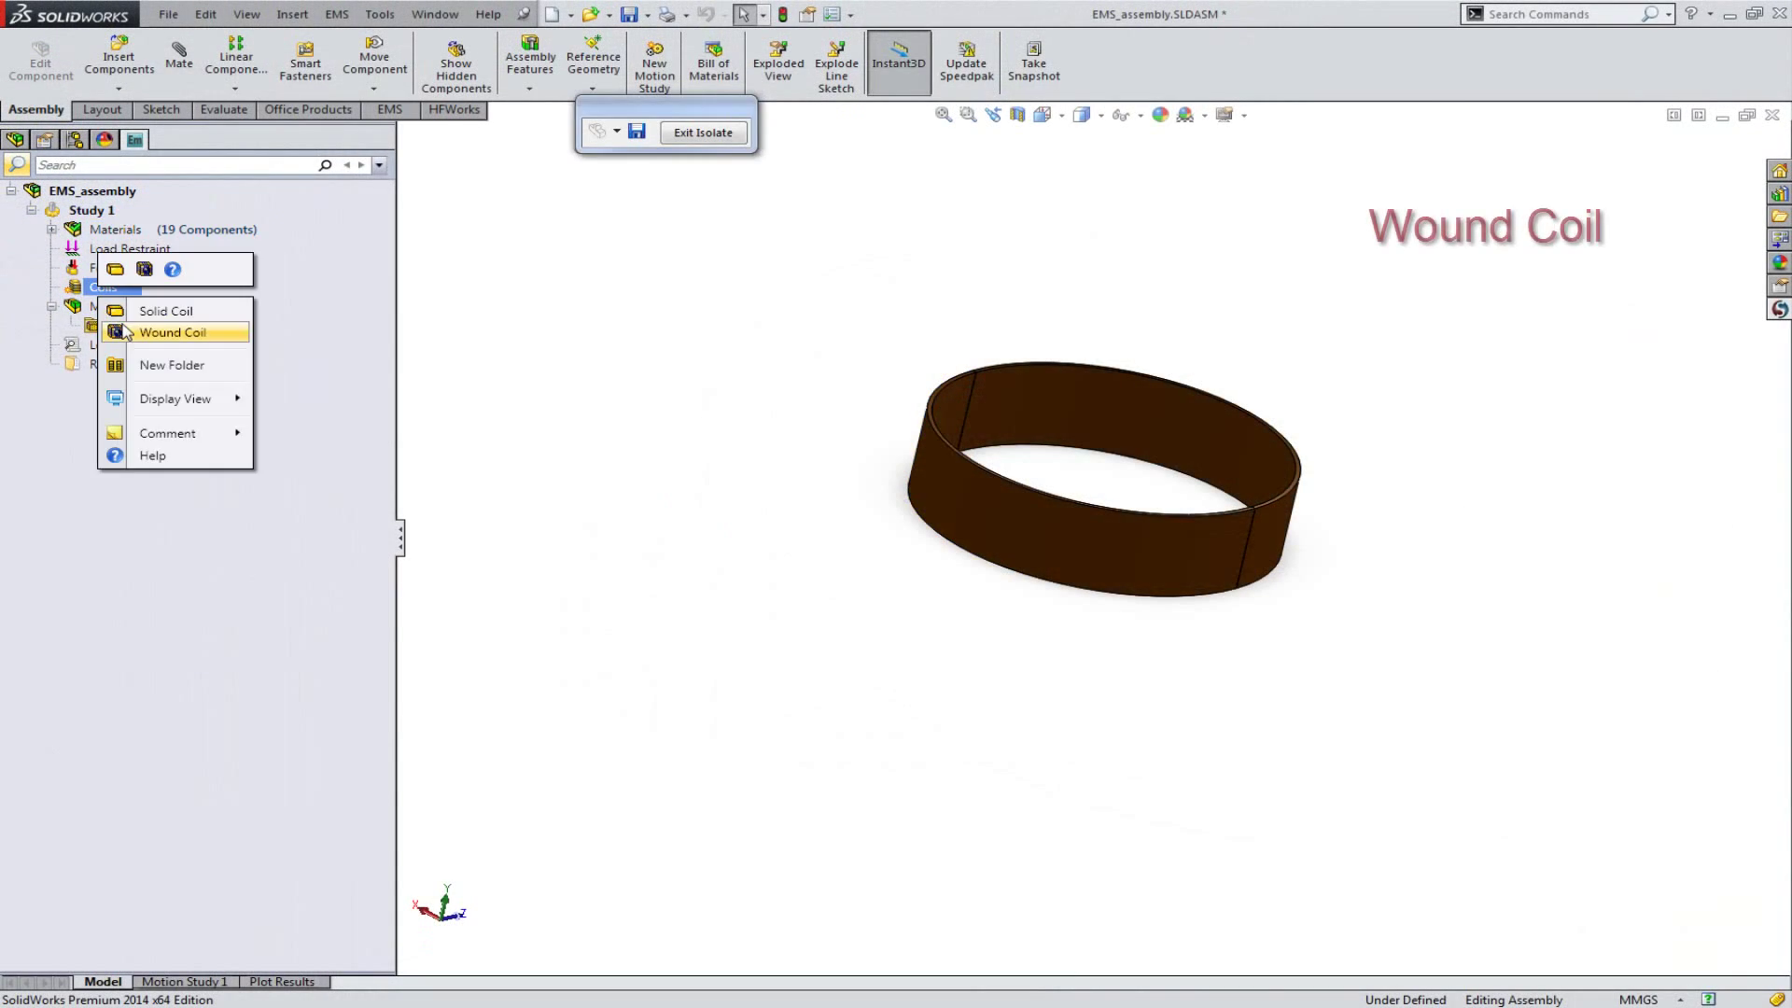
left_click(174, 332)
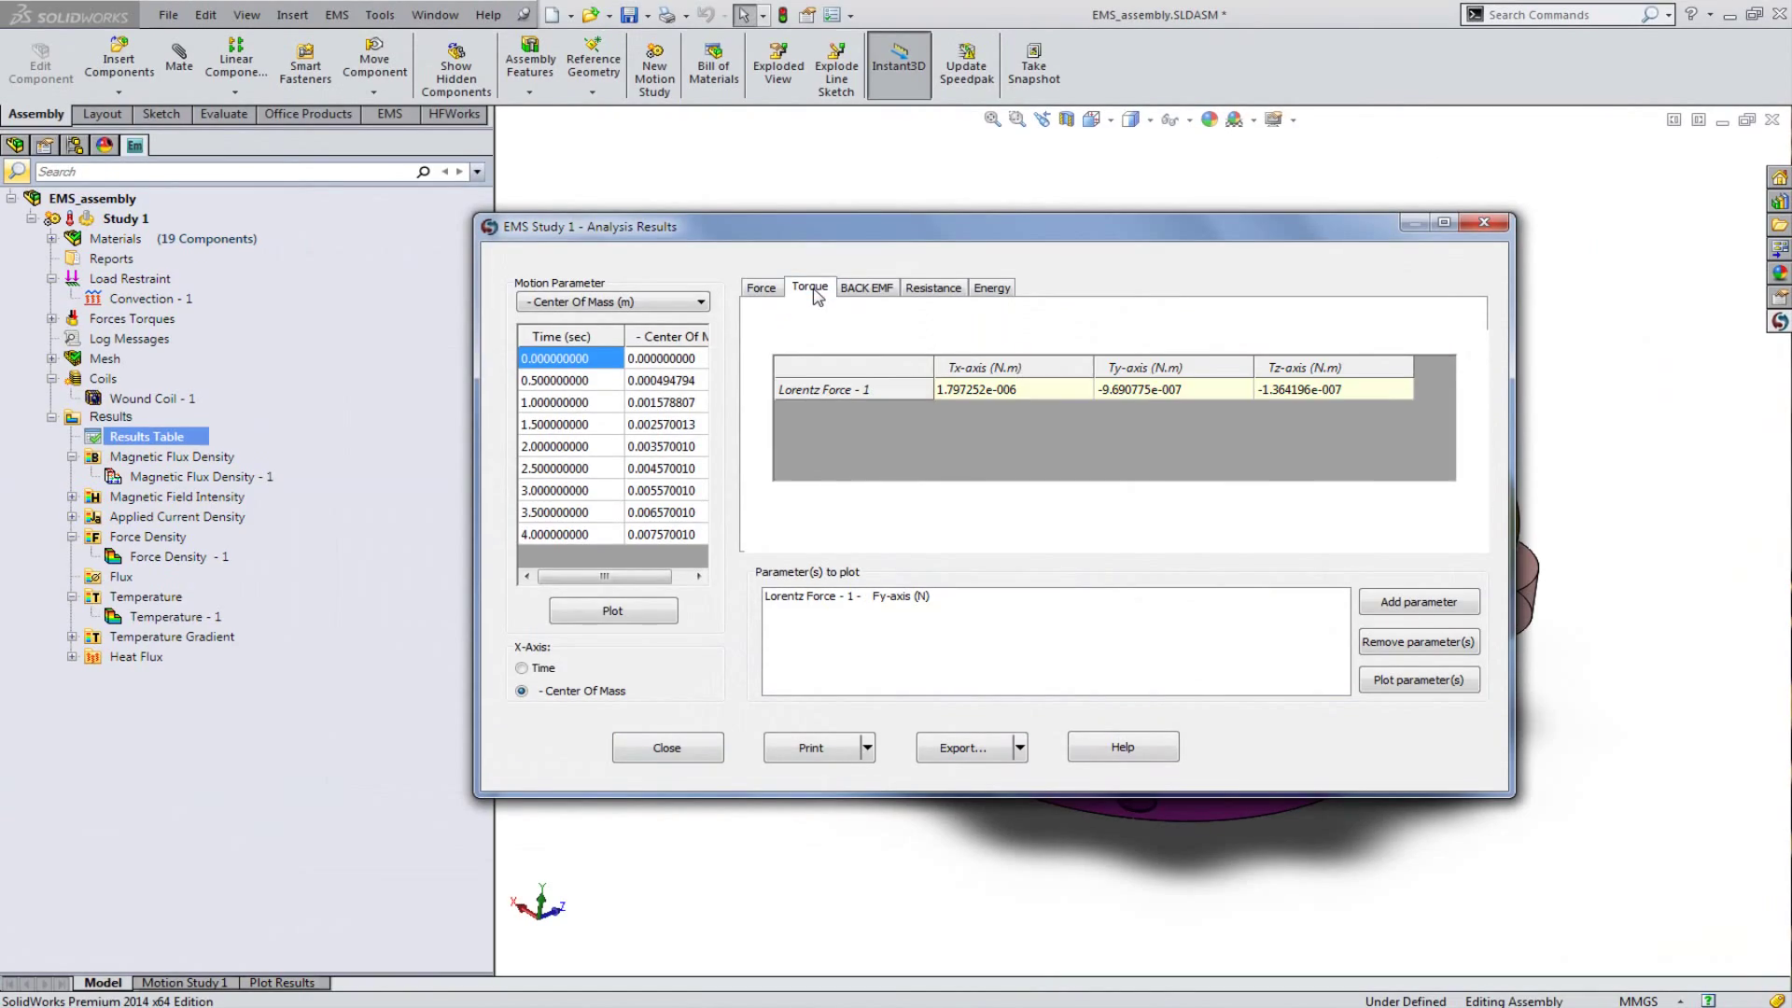
View the torque values in the results table.
left_click(1417, 679)
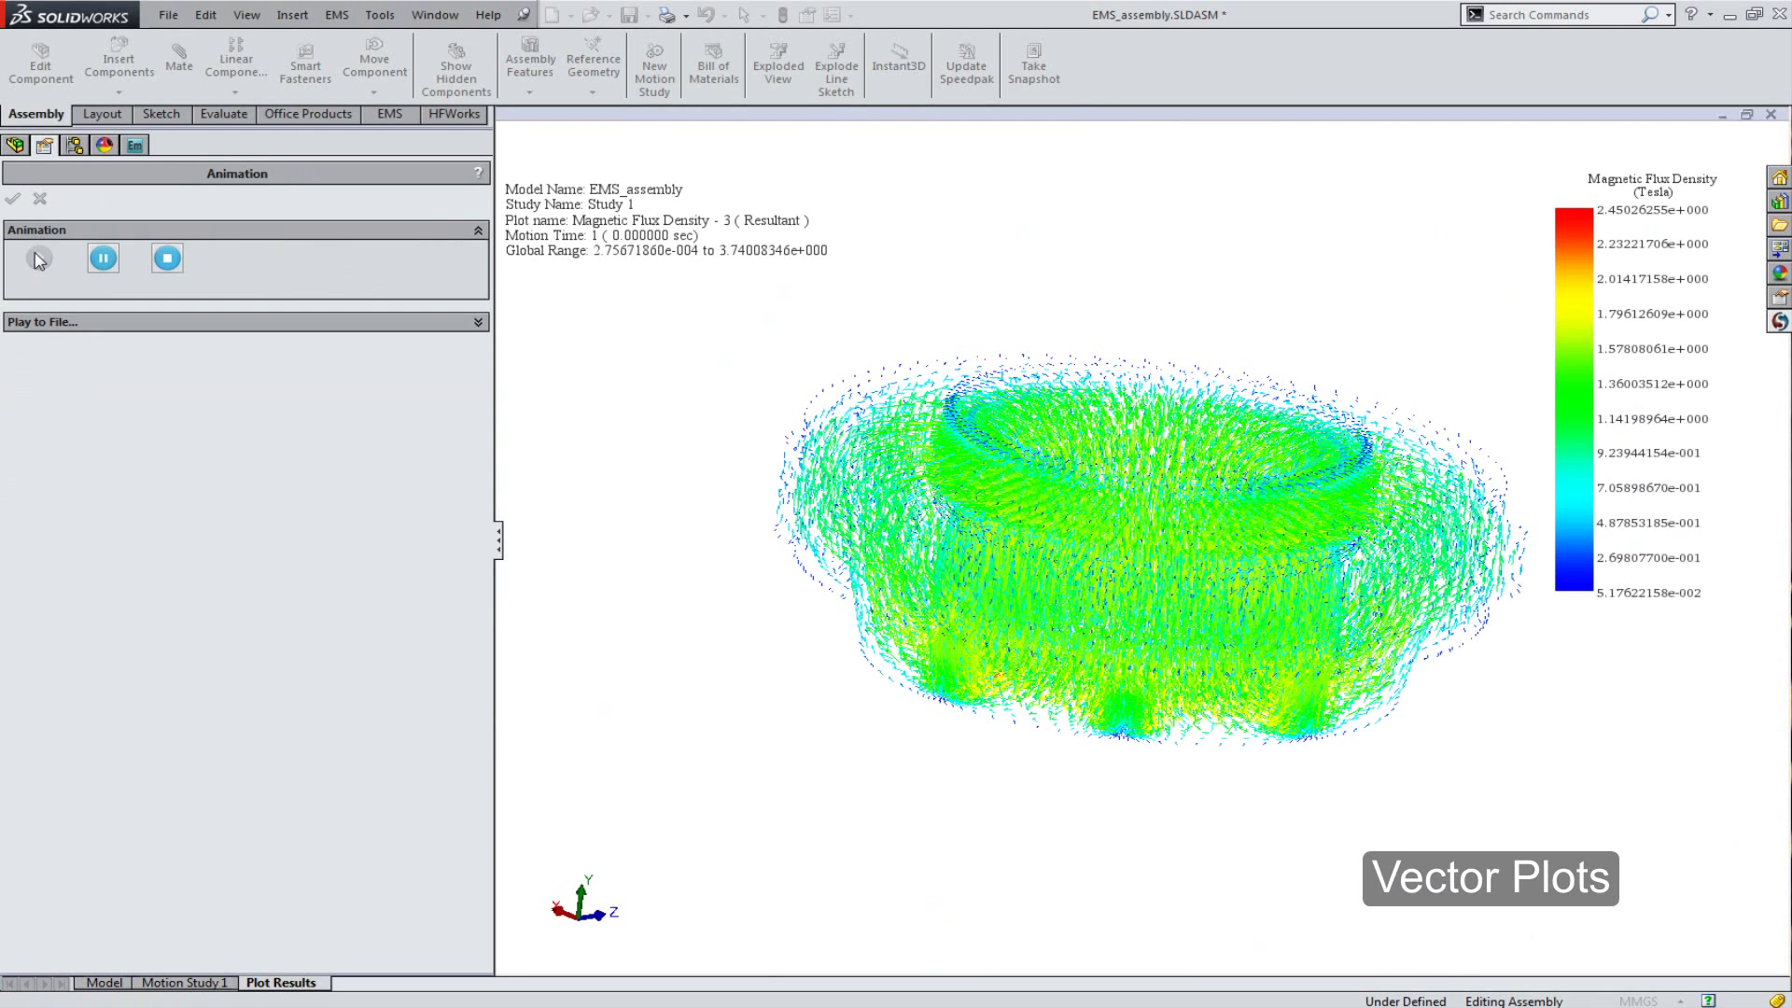
Play the magnetic flux density vector animation over motion time.
left_click(38, 258)
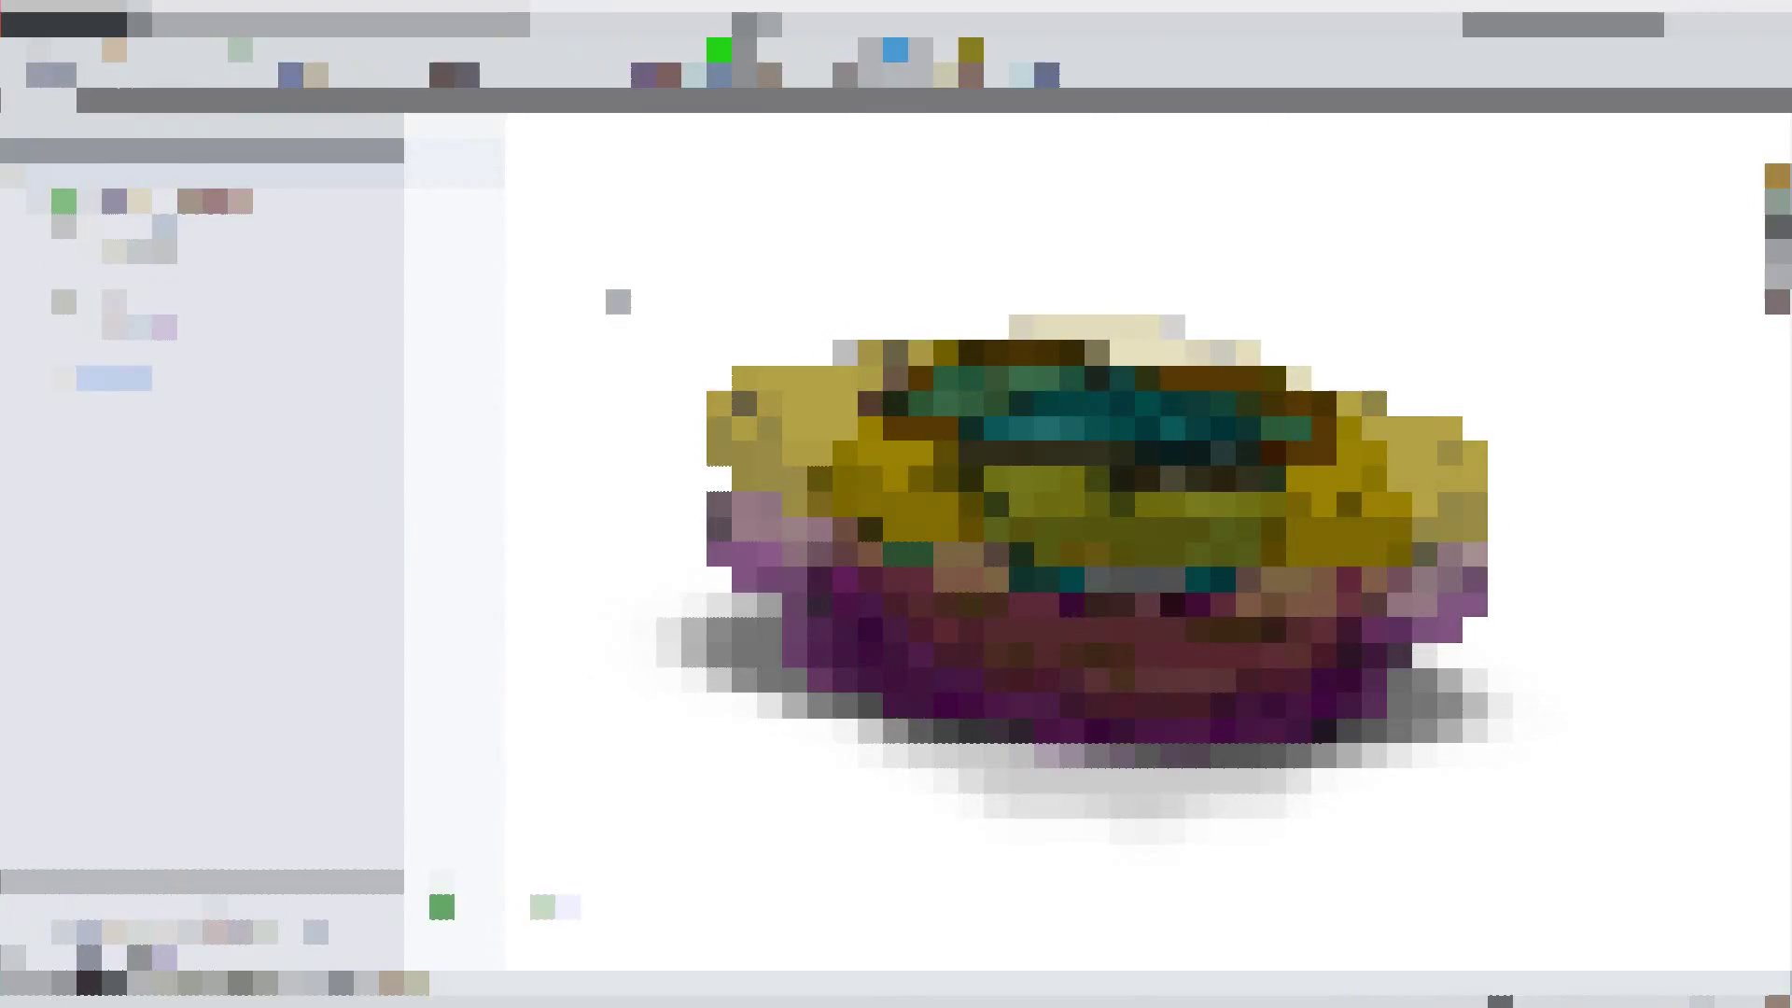
Generate the Study 1 Word report and scroll through its materials and field results.
right_click(110, 380)
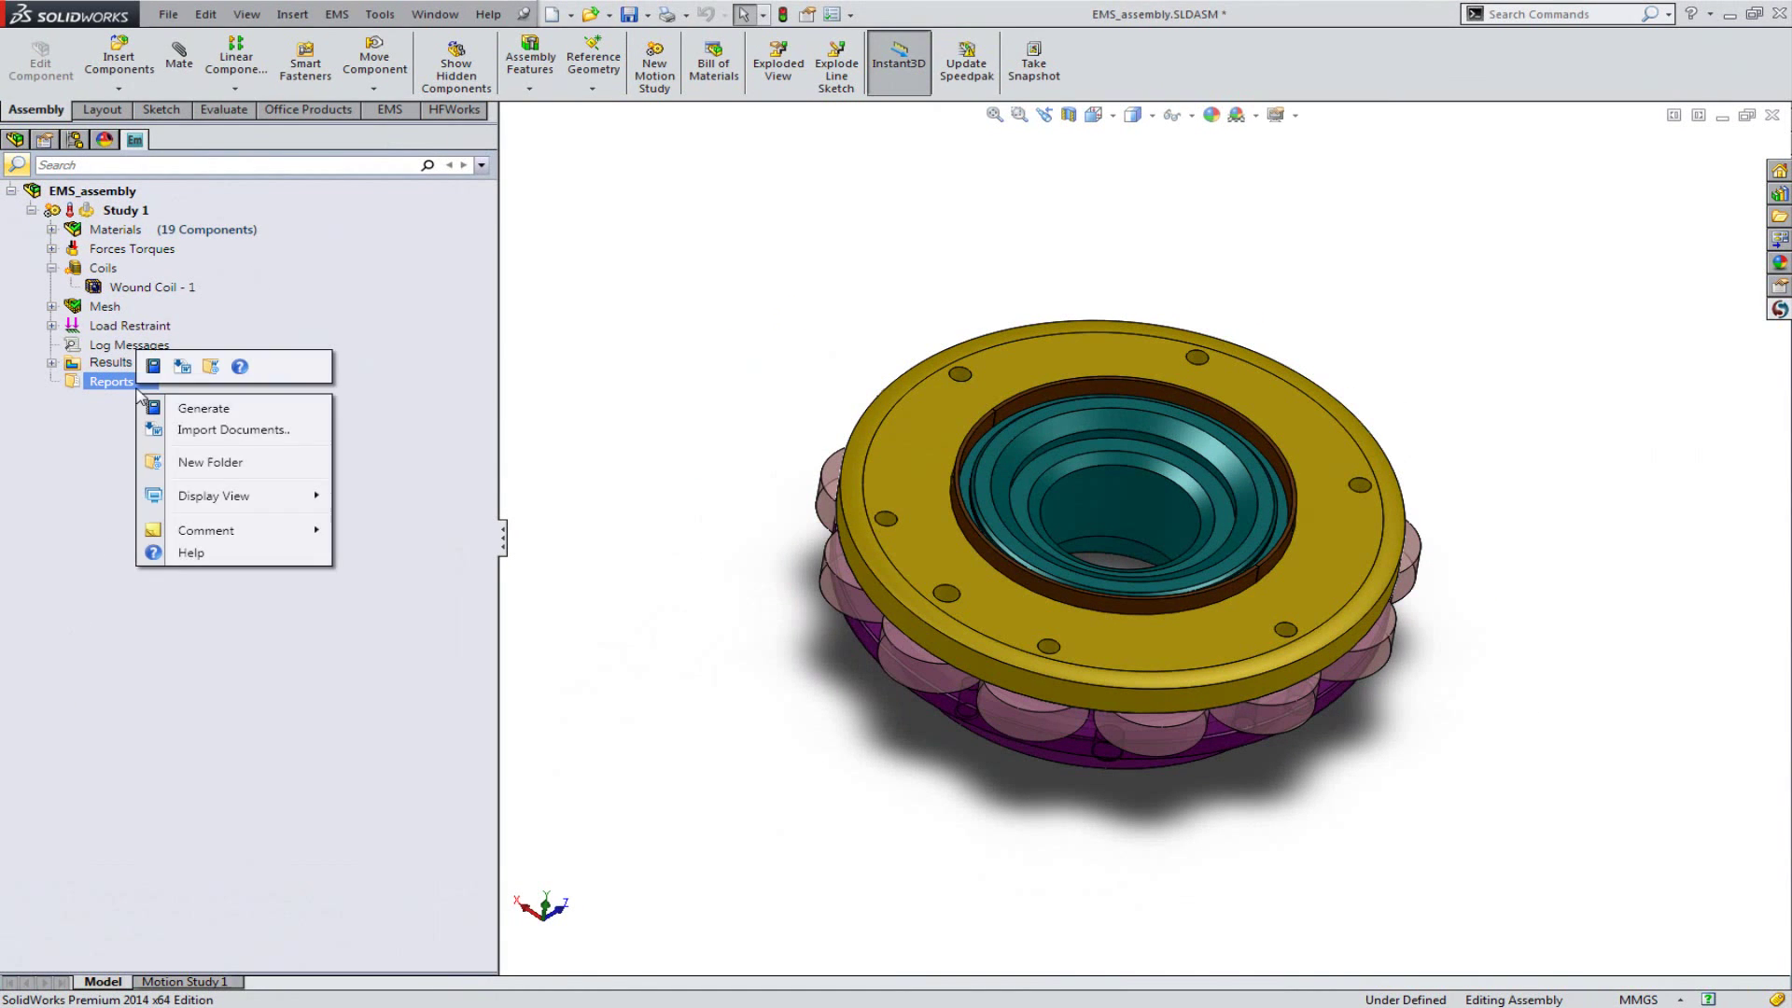
left_click(204, 409)
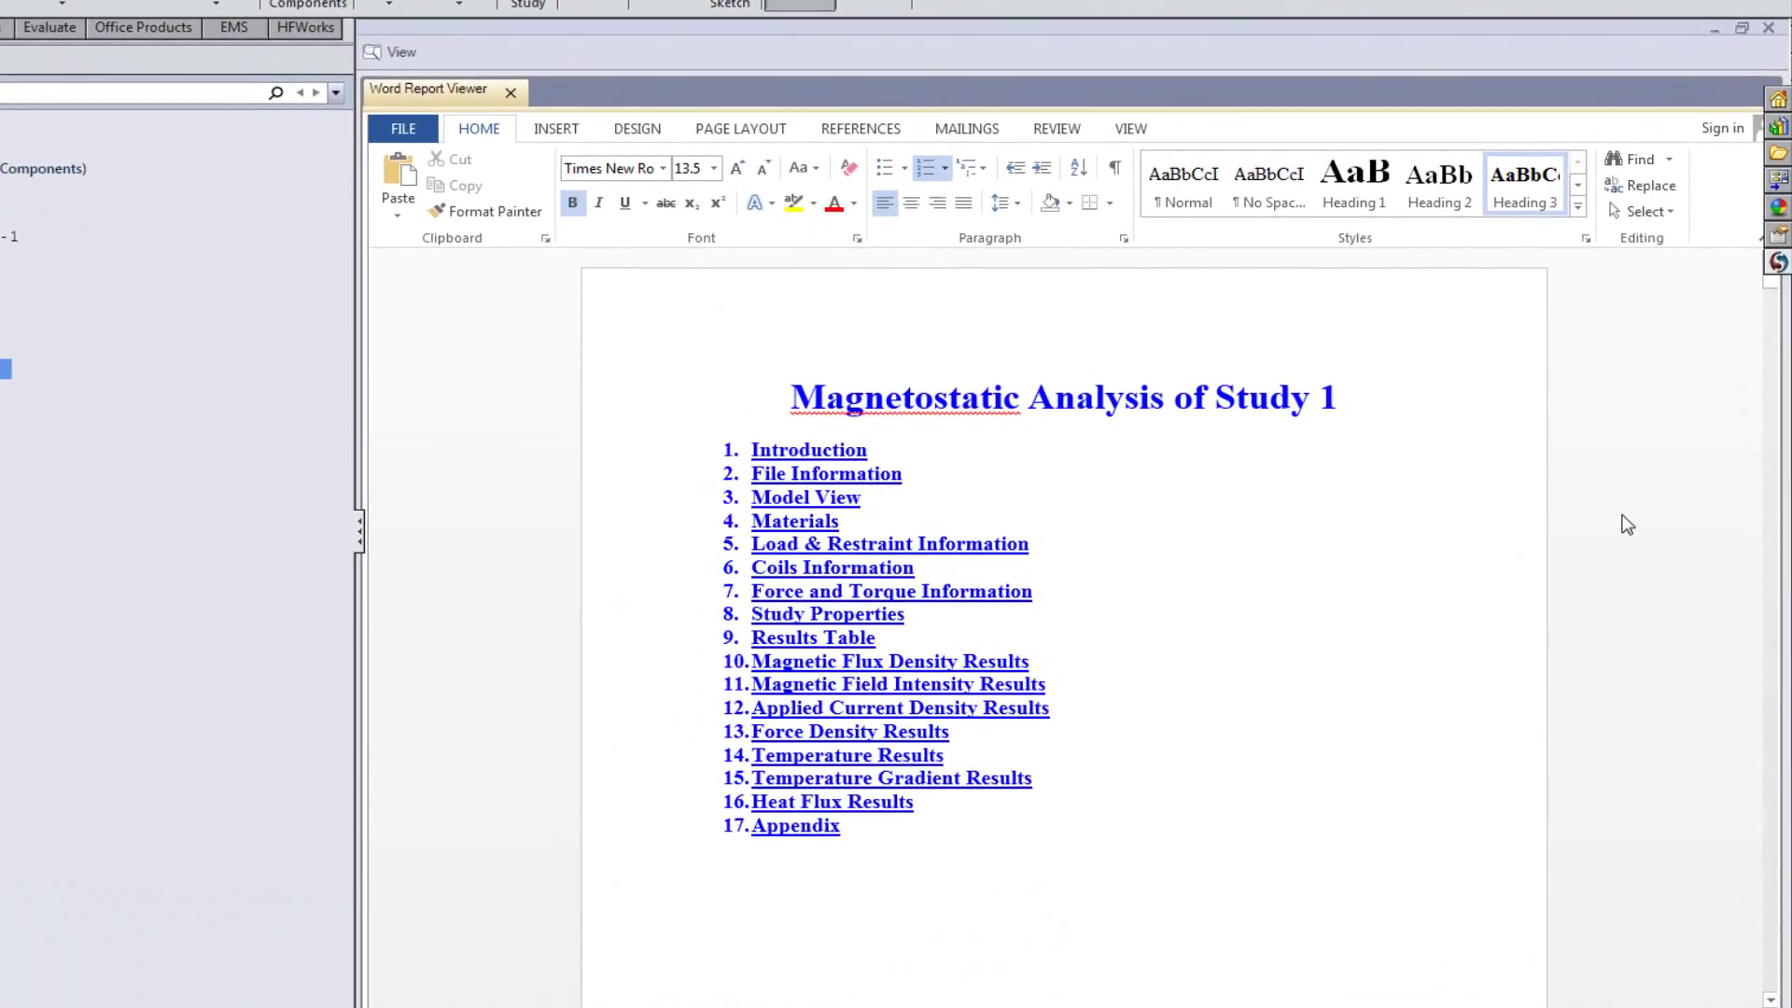
left_click(795, 521)
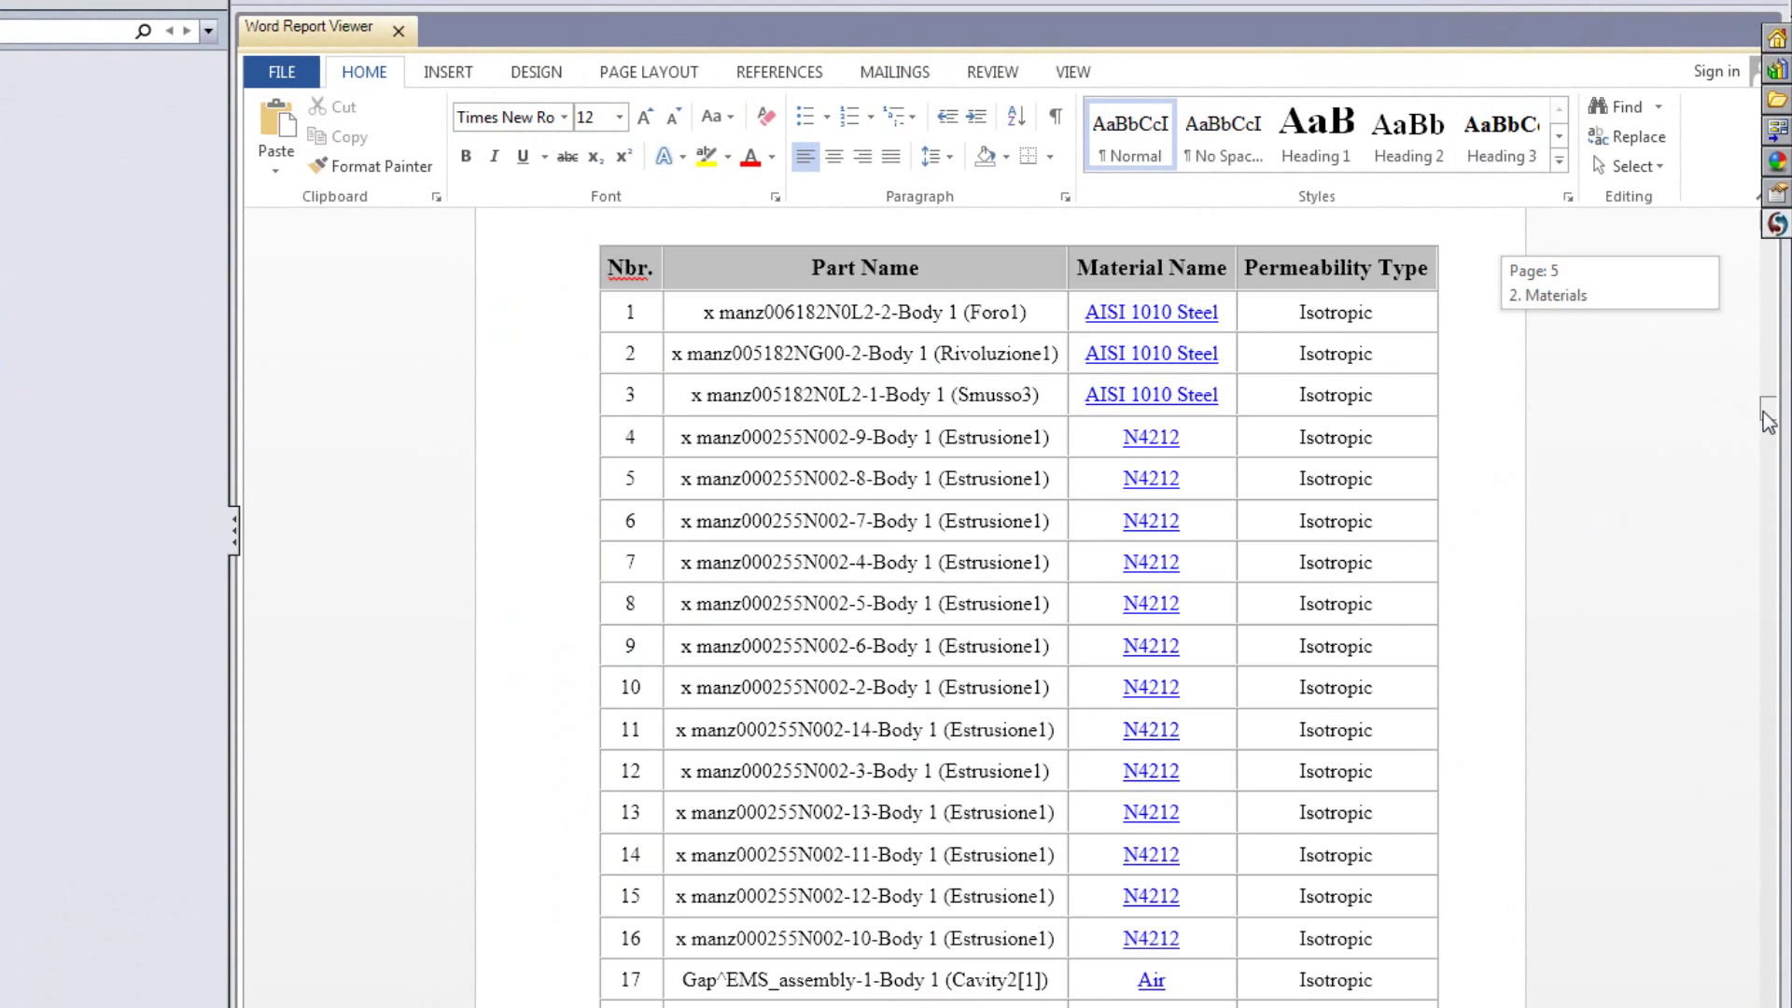
scroll("down", 3)
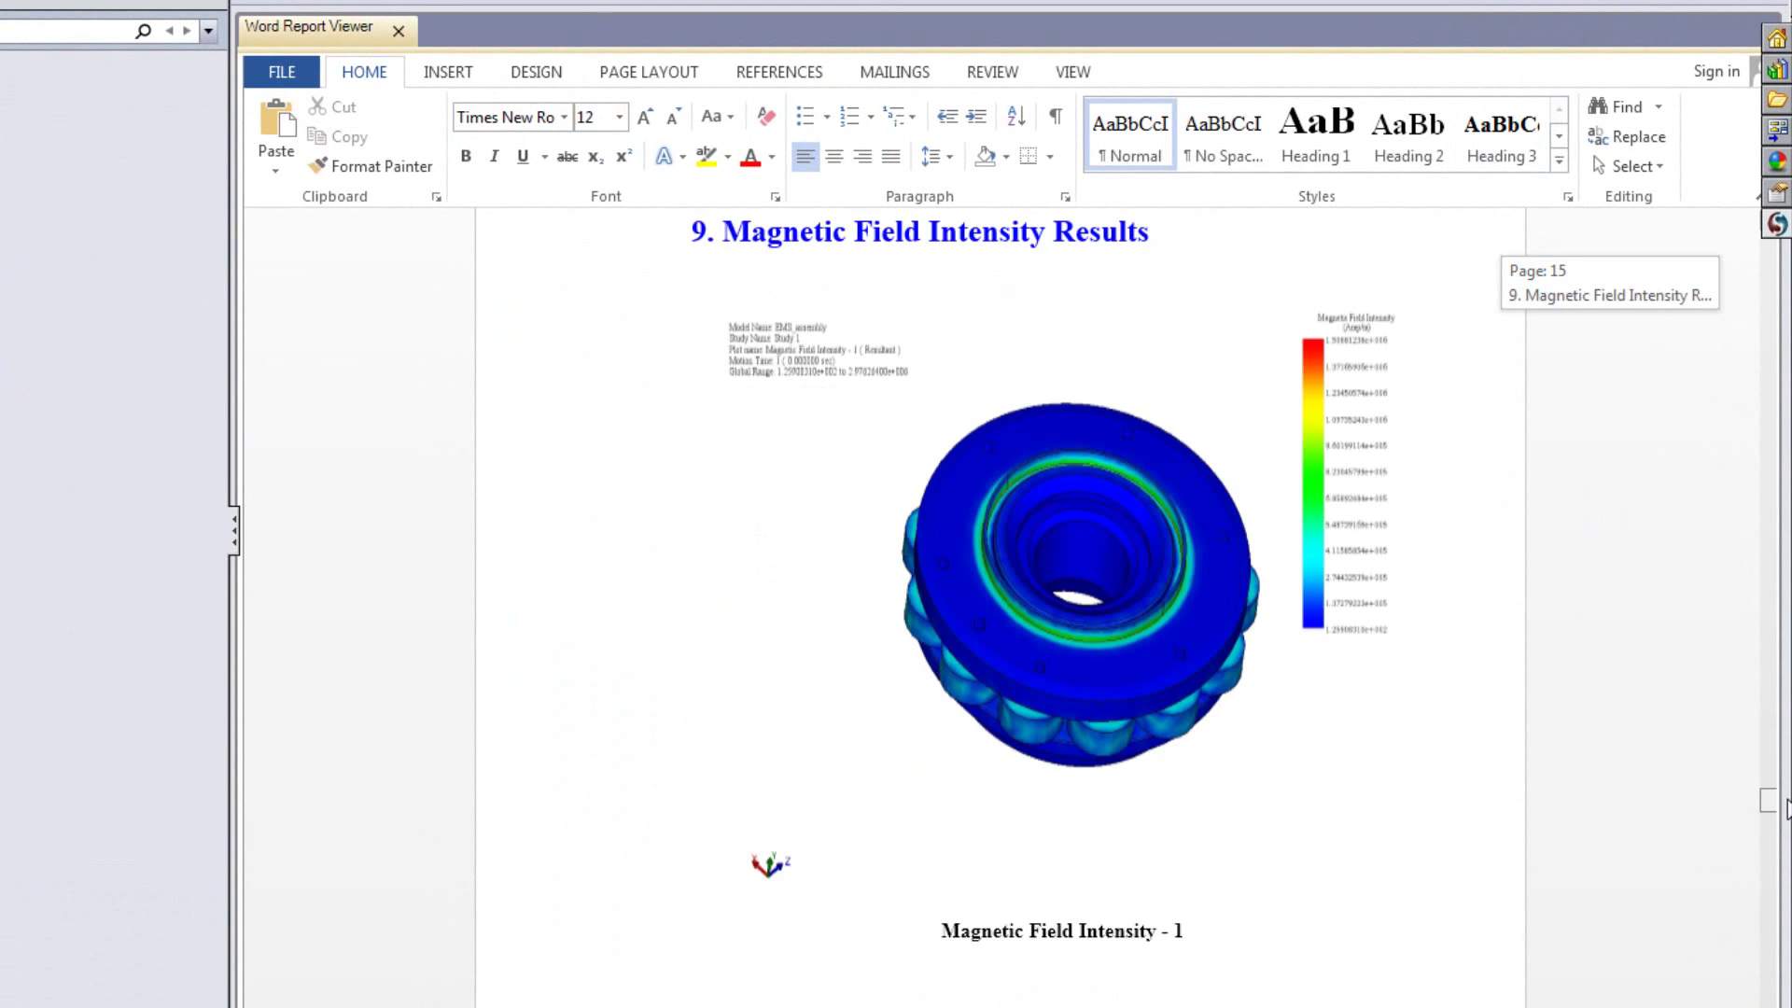